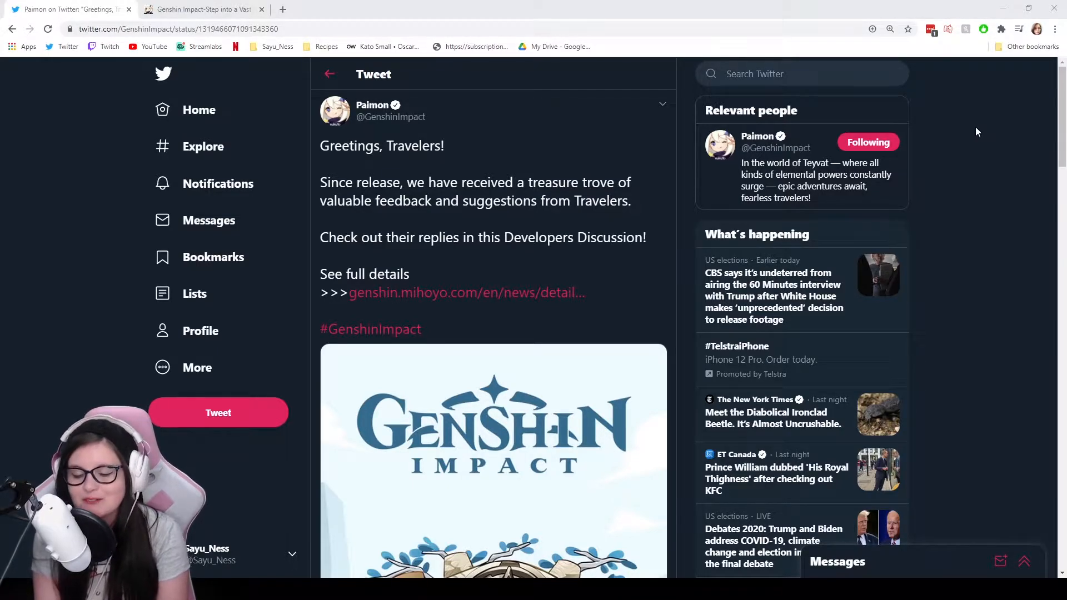
# Step: Scroll the tweet down to reveal the full Genshin Impact artwork below the text
pyautogui.scroll(-3)
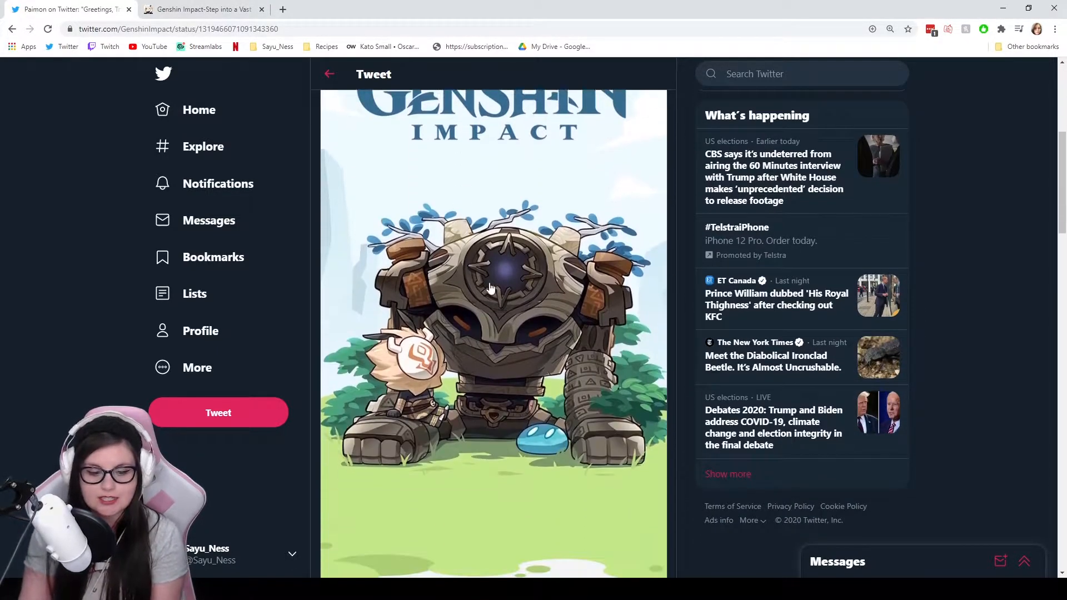
pyautogui.moveTo(514, 241)
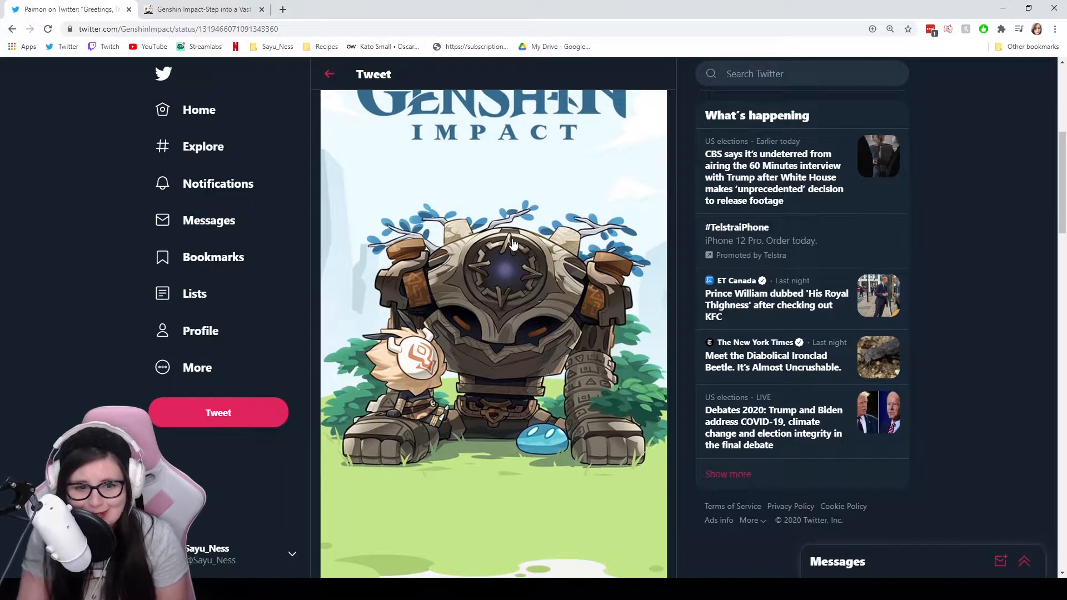
# Step: Follow the genshin.mihoyo.com news link to the Oct 22, 2020 Developers Discussion article
pyautogui.click(201, 9)
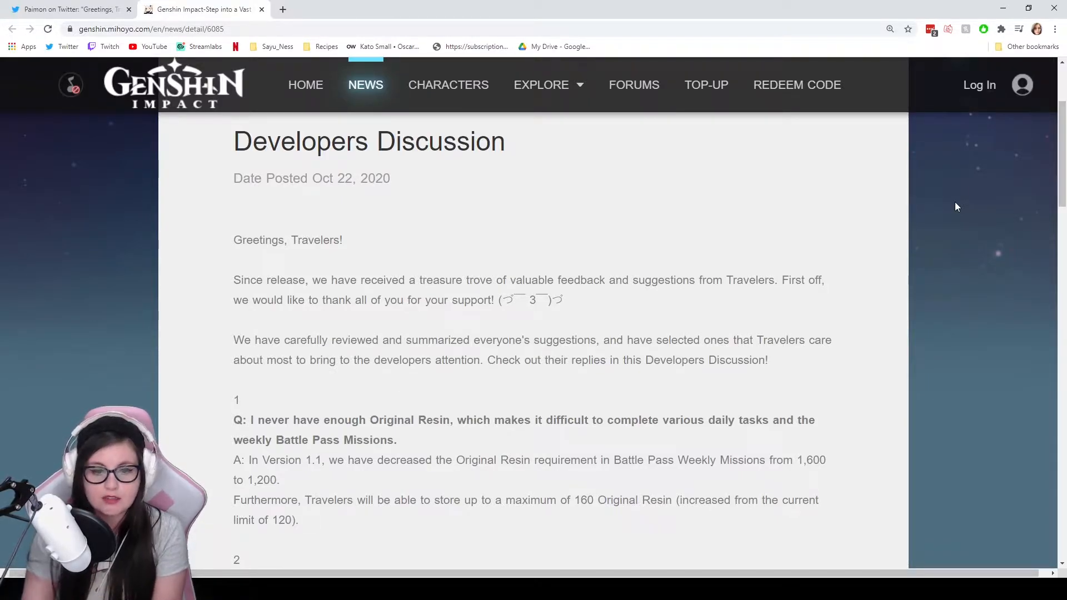
# Step: Bring the greeting and the first two Q&As on Original Resin and key bindings into view
pyautogui.scroll(-3)
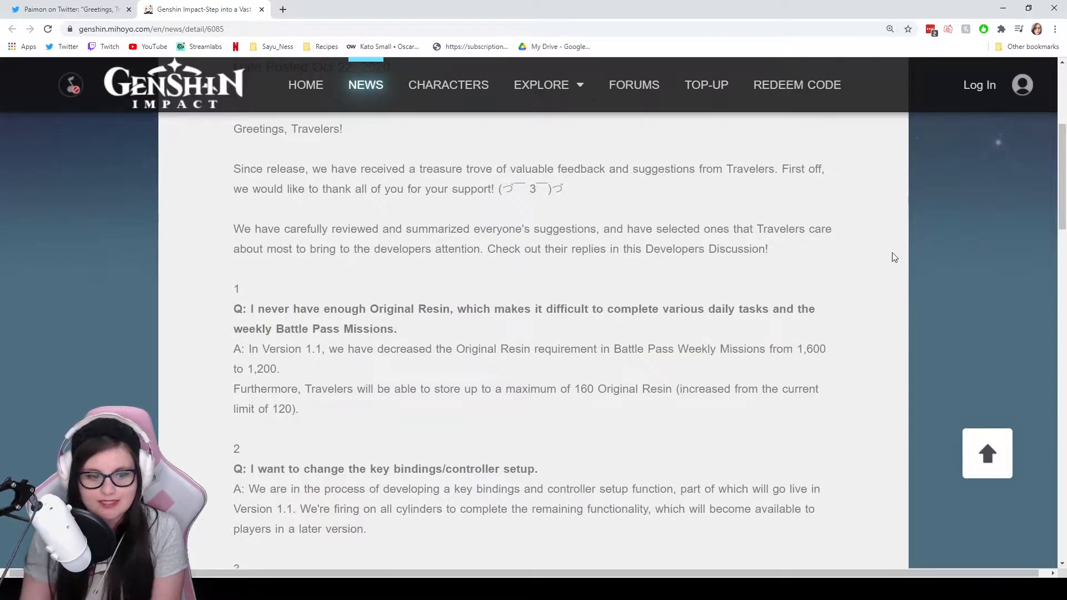
pyautogui.moveTo(956, 253)
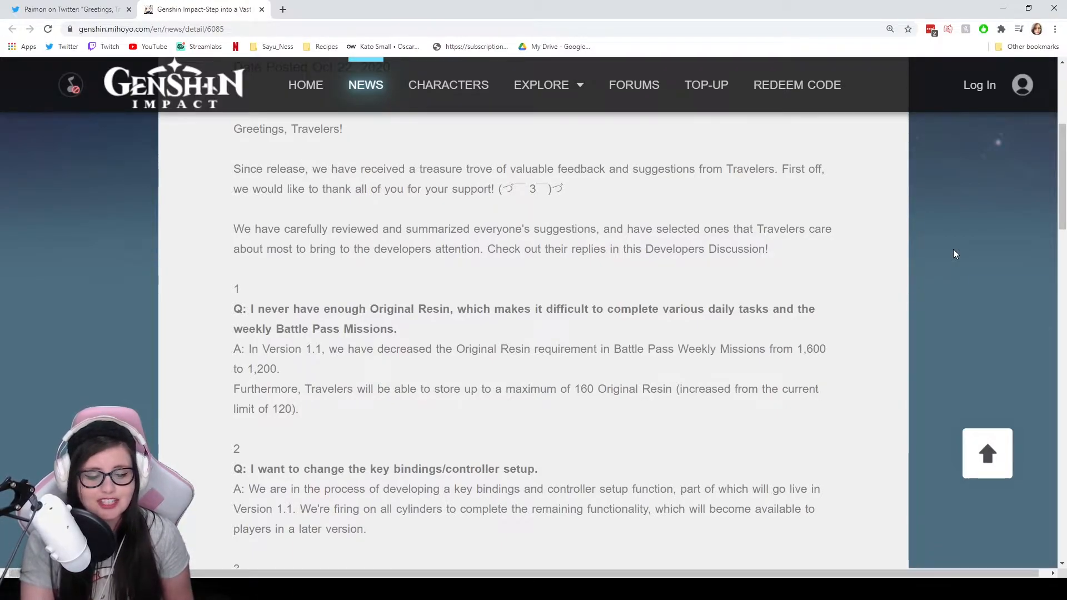
# Step: Read down to Q&As three to five on artifact filters, custom waypoints and equipped-item avatars
pyautogui.scroll(-3)
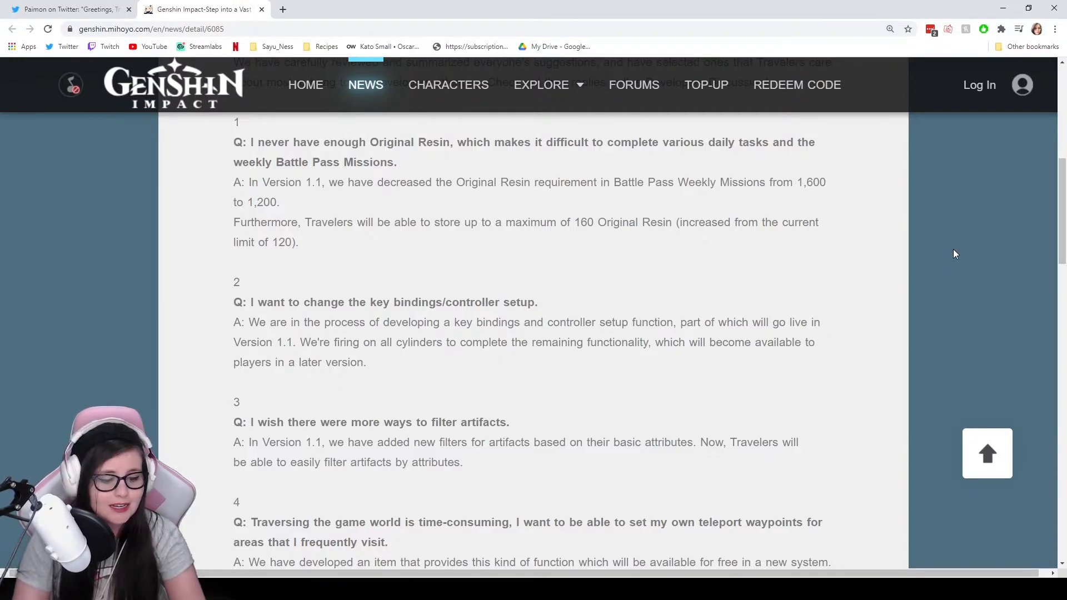
pyautogui.scroll(-3)
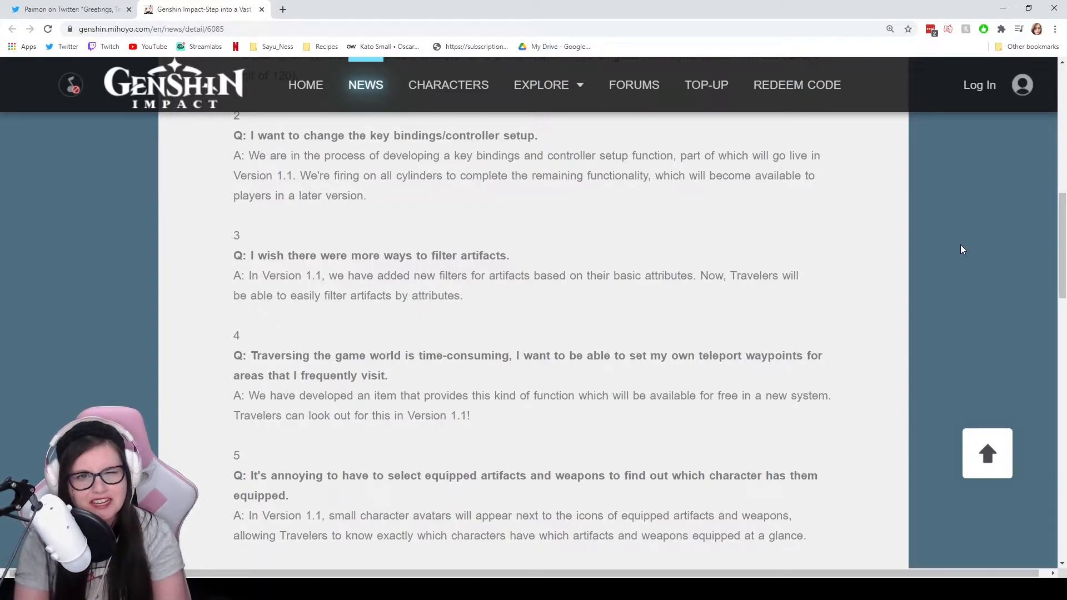
# Step: Reach the Developer Q&A heading and its shield damage calculation question
pyautogui.scroll(-3)
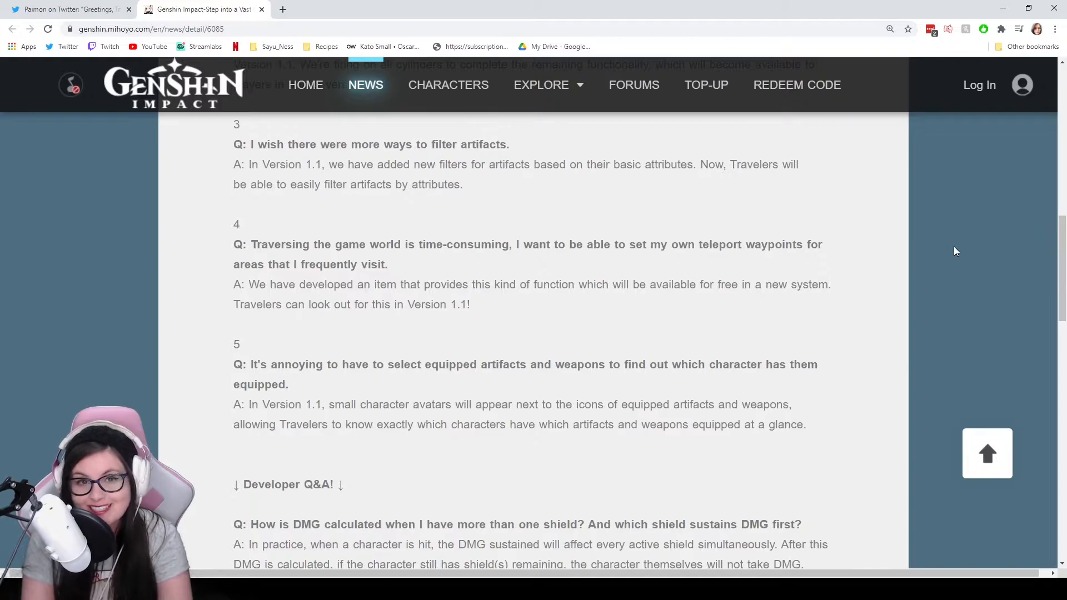
# Step: Read through the Beidou shield-damage example and note to the developer's shield-design commentary
pyautogui.scroll(-3)
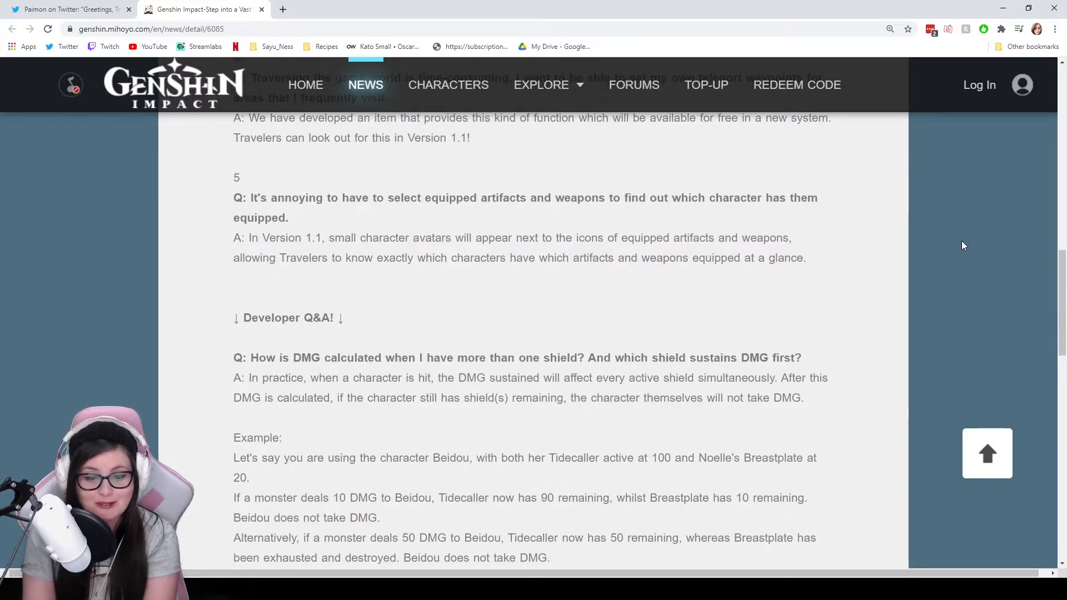
pyautogui.scroll(-3)
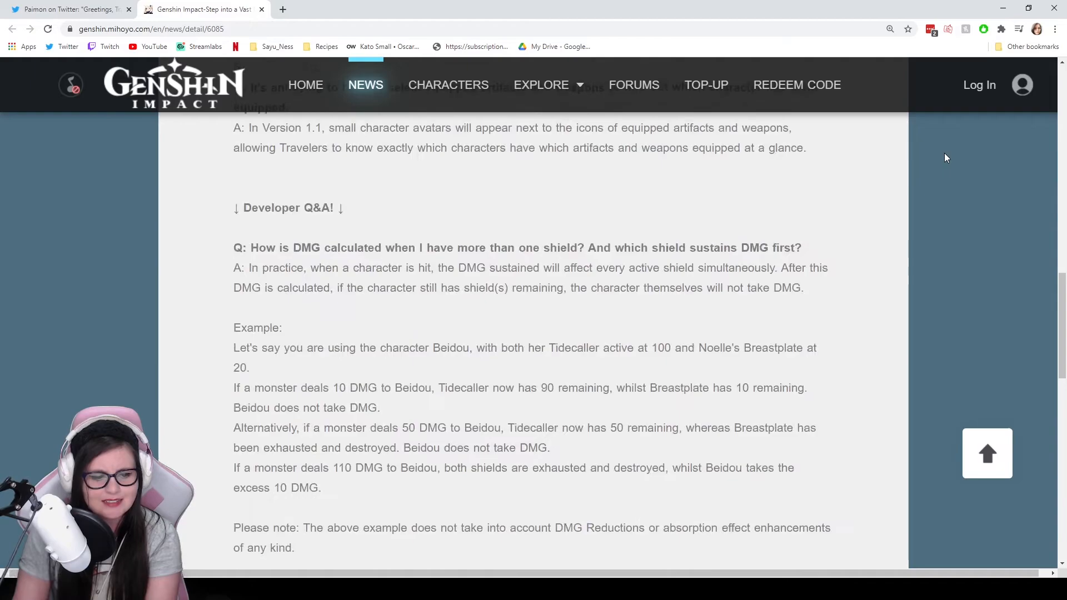
pyautogui.scroll(3)
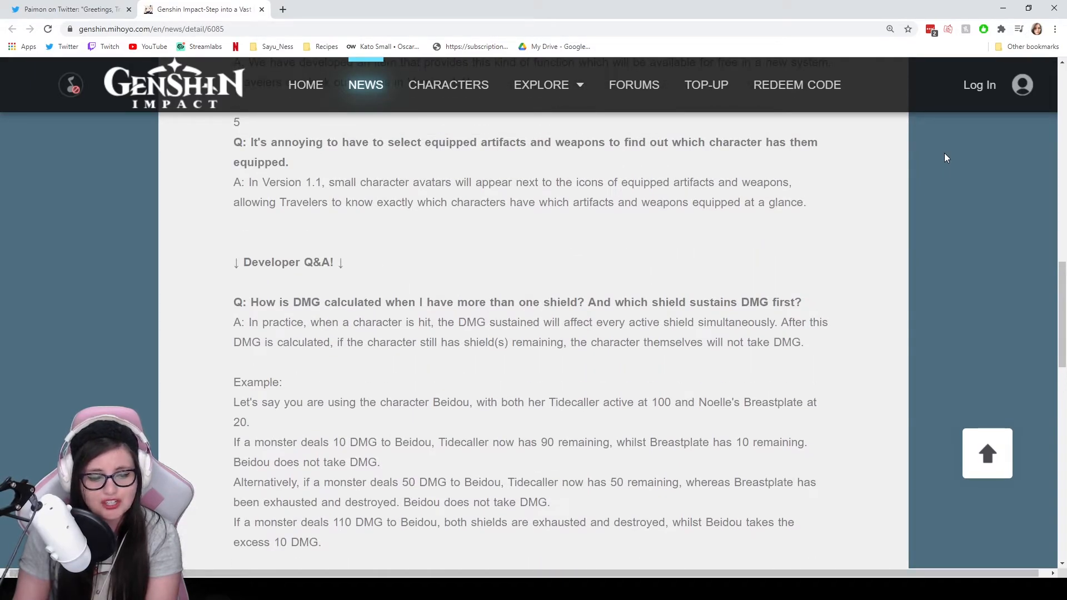
pyautogui.scroll(-3)
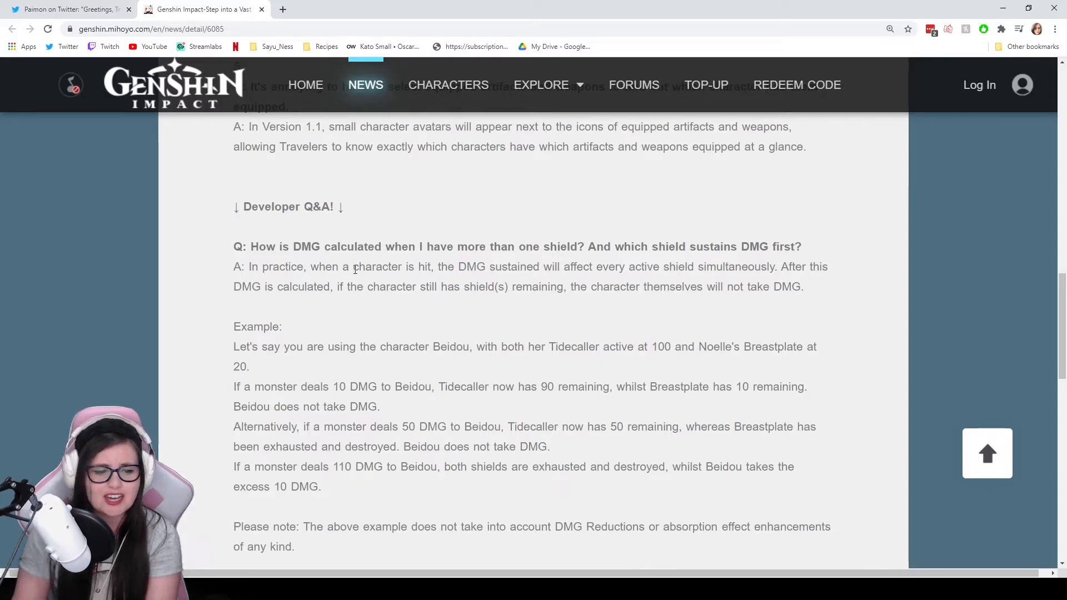
pyautogui.moveTo(961, 228)
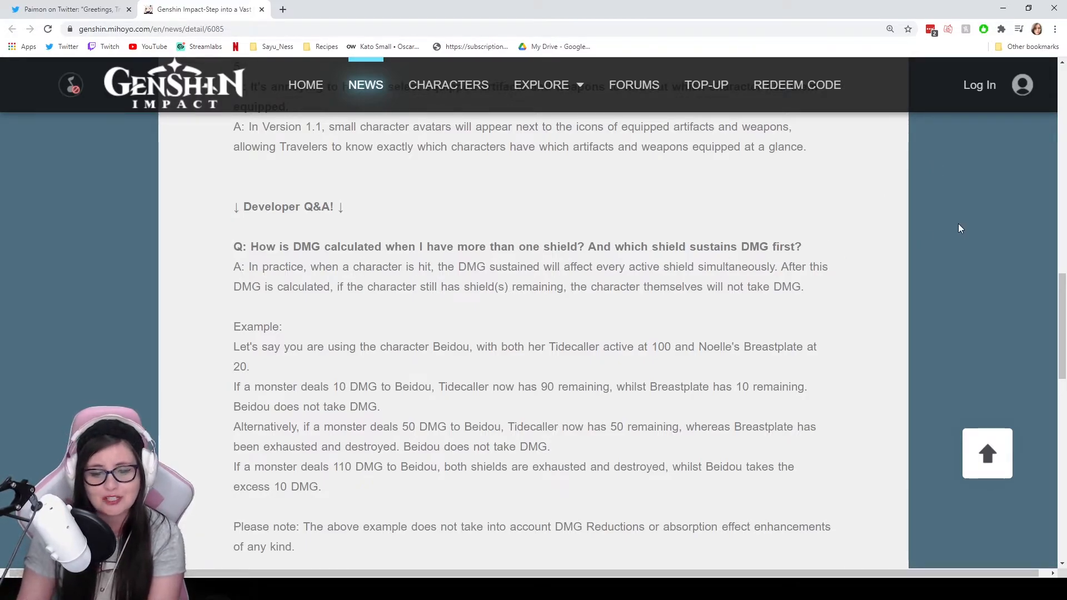
pyautogui.scroll(-3)
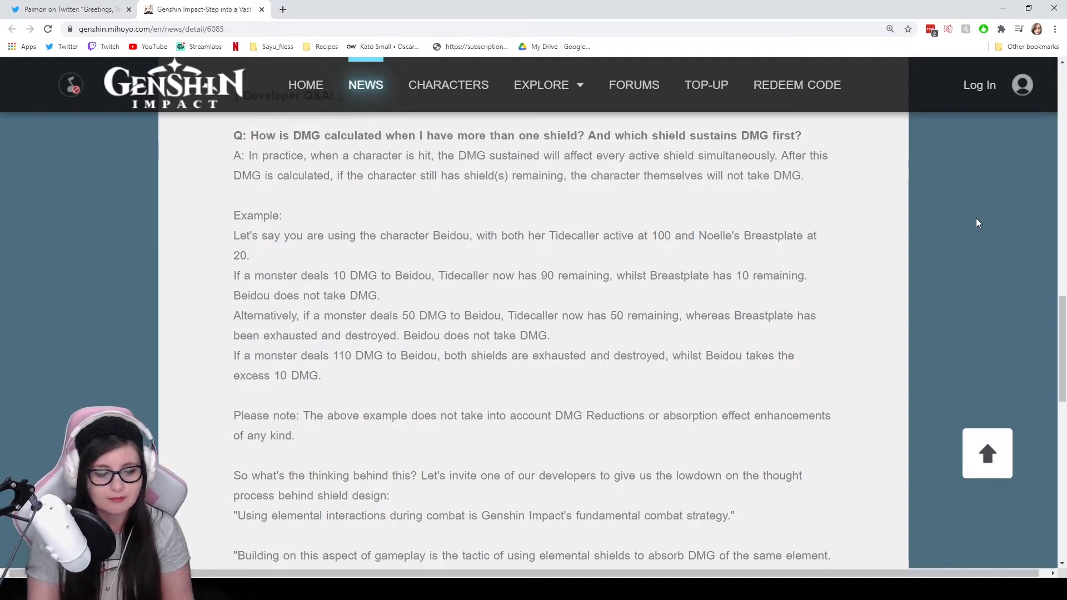
# Step: Move the article back to the waypoint and equipped-item Q&As above the Developer Q&A heading
pyautogui.scroll(-3)
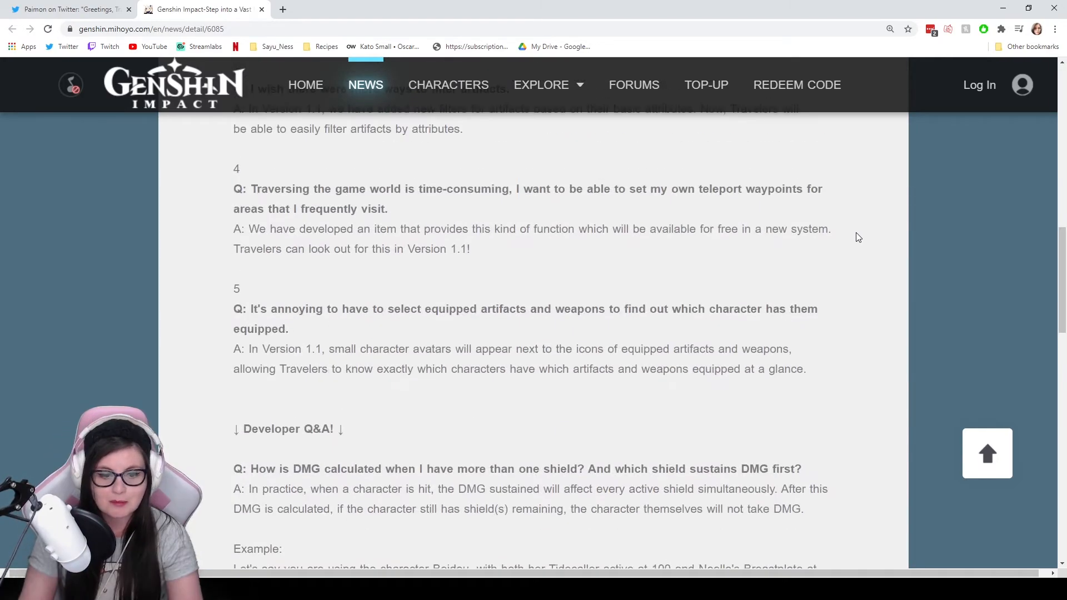
# Step: Scroll further up the article toward the key bindings and artifact filter questions
pyautogui.scroll(3)
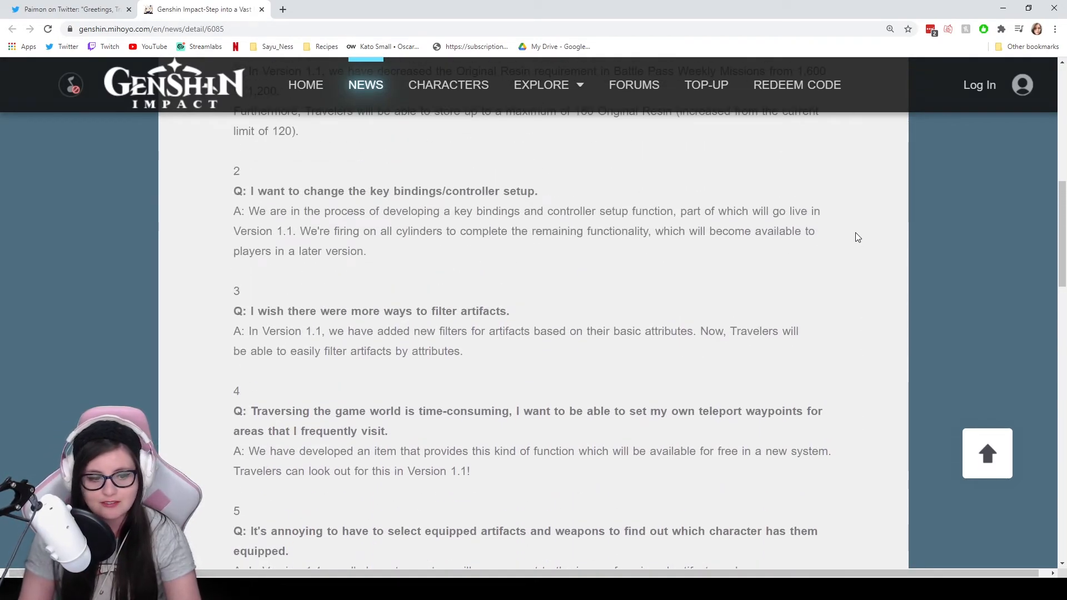
pyautogui.scroll(3)
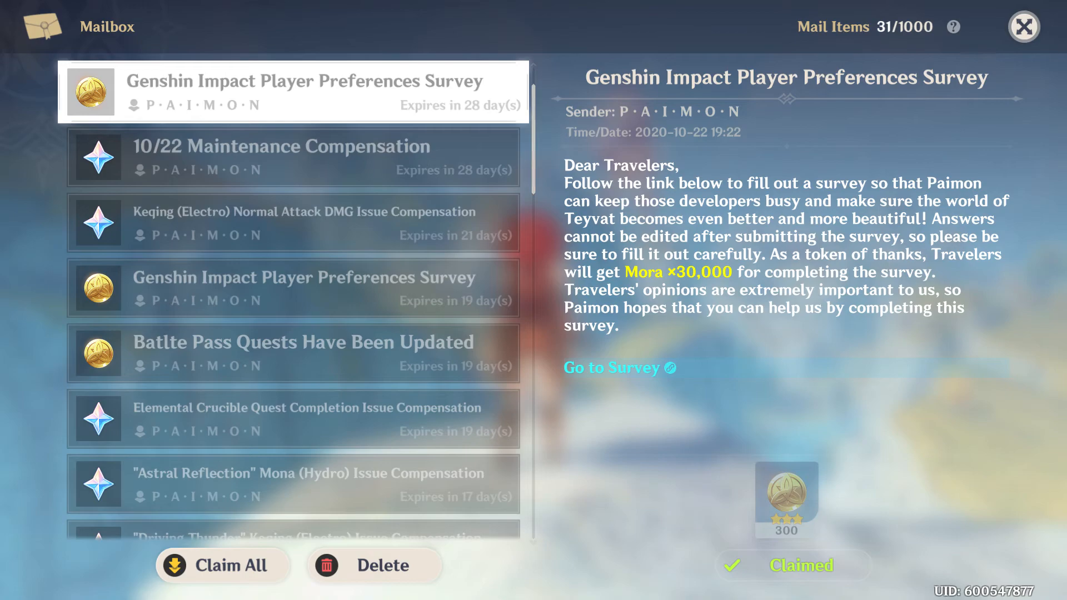
# Step: View the Player Preferences Survey mail, ending back at the article's greeting and first Resin Q&A
pyautogui.click(612, 368)
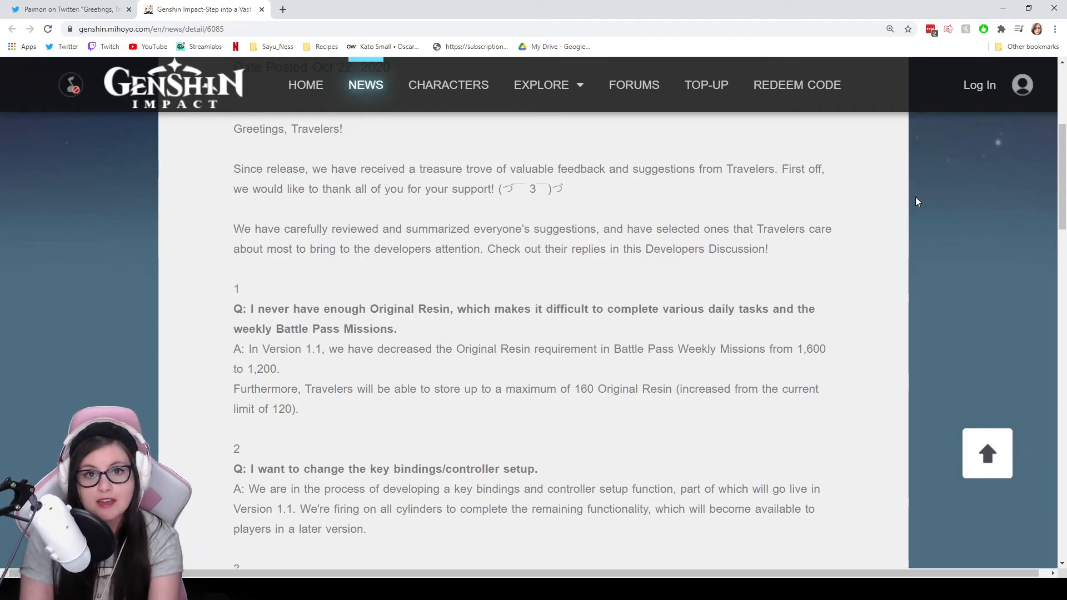